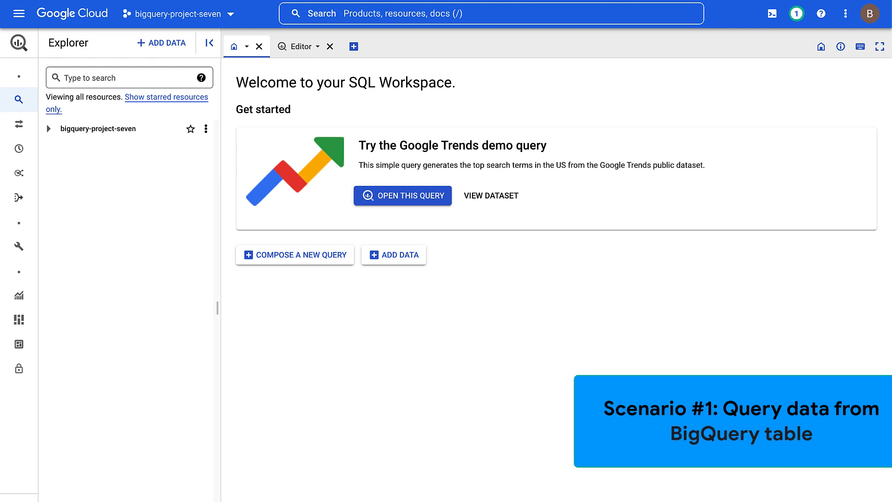
mouse_move(773, 15)
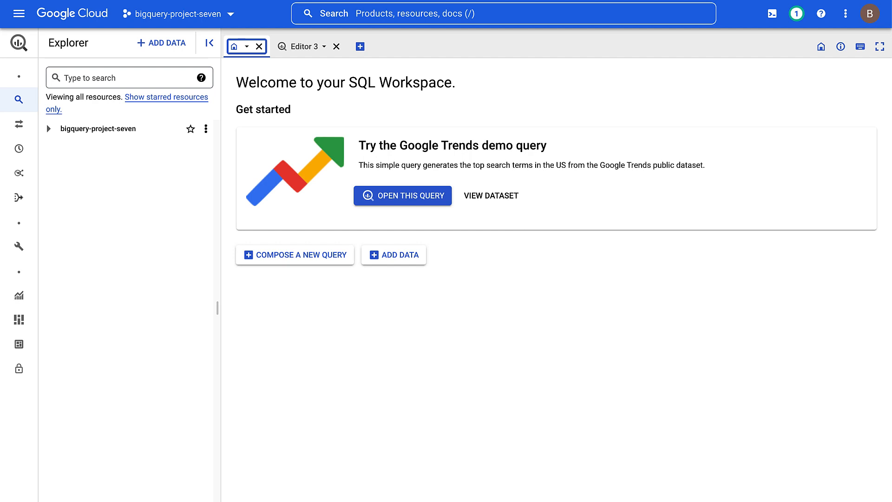
mouse_move(673, 16)
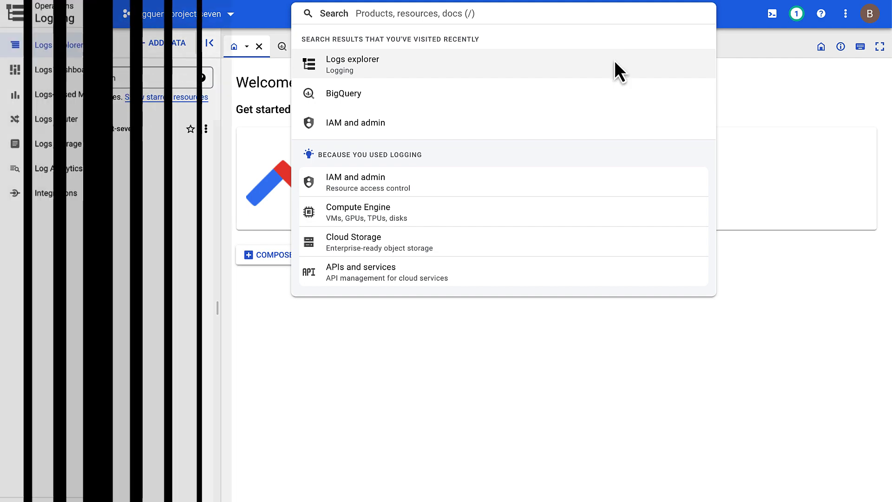
Show logs from the last 15 minutes filtered to the BigQuery resource
left_click(352, 60)
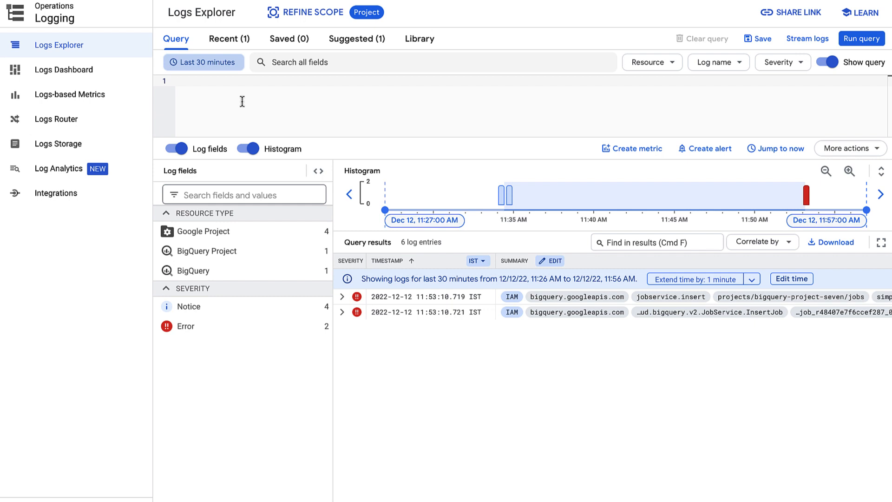
left_click(204, 62)
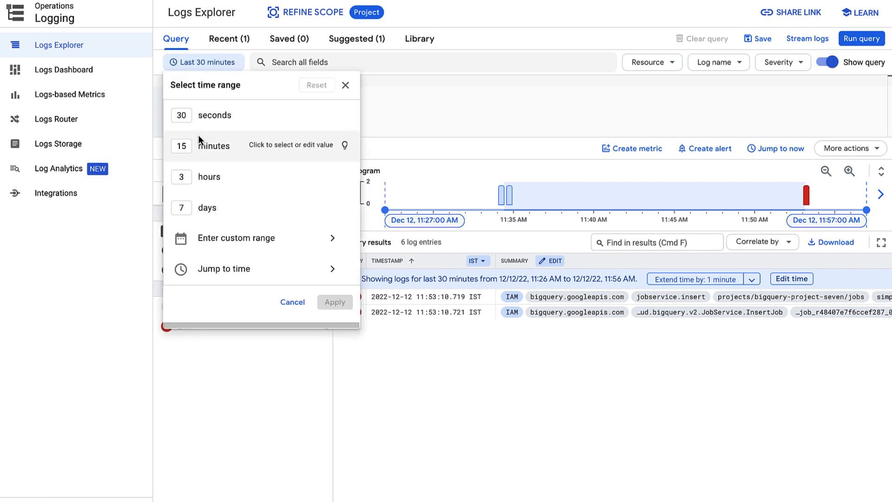
left_click(214, 145)
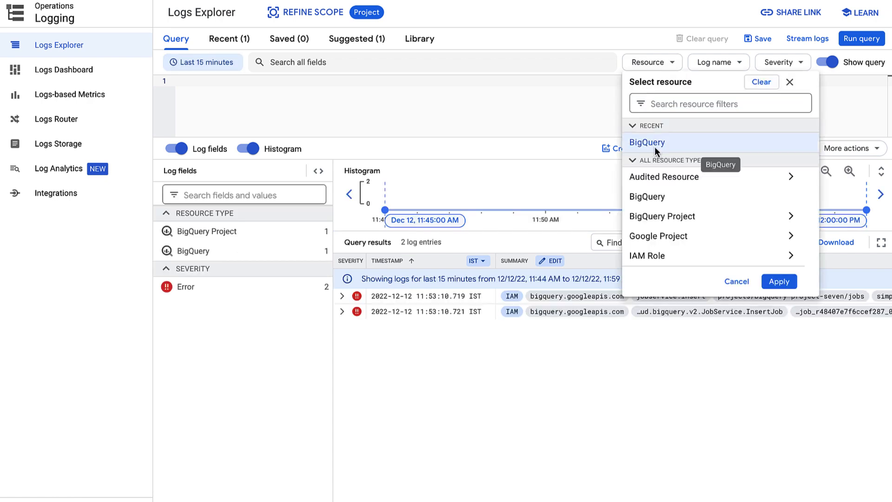
left_click(778, 281)
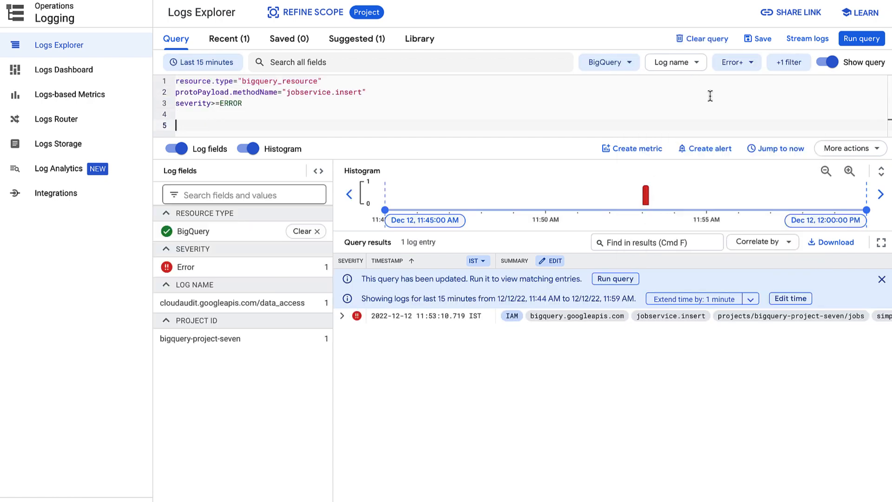
mouse_move(518, 232)
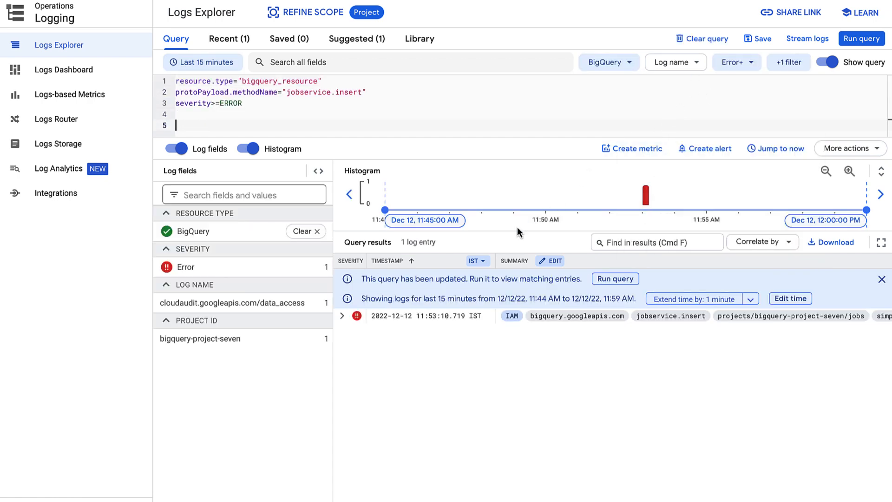
Expand the jobservice.insert error entry revealing the denied bigquery.jobs.create permission
left_click(342, 316)
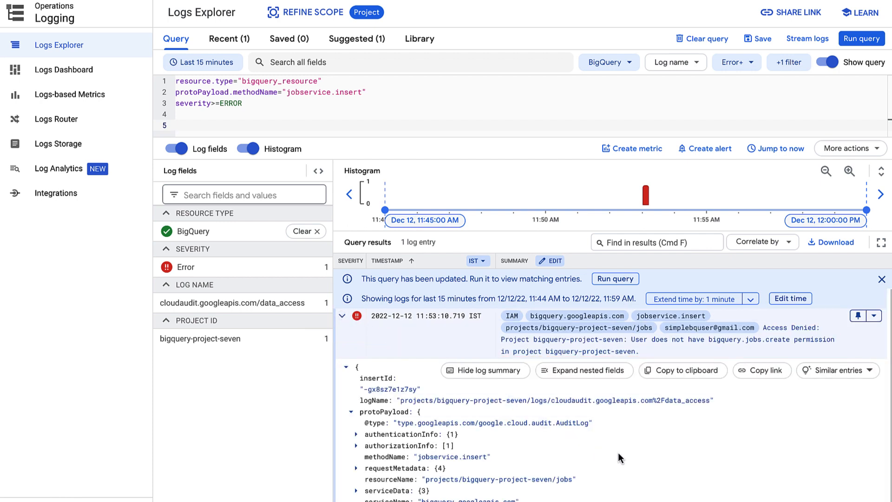
scroll("down", 3)
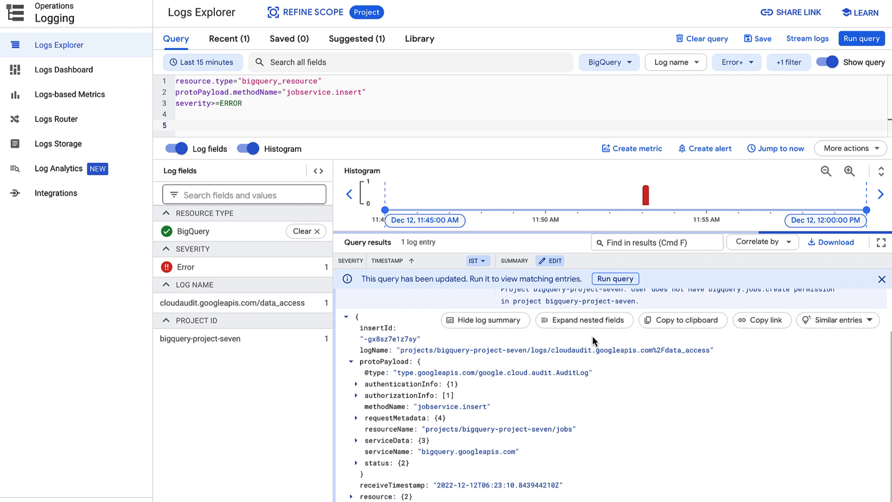
left_click(584, 319)
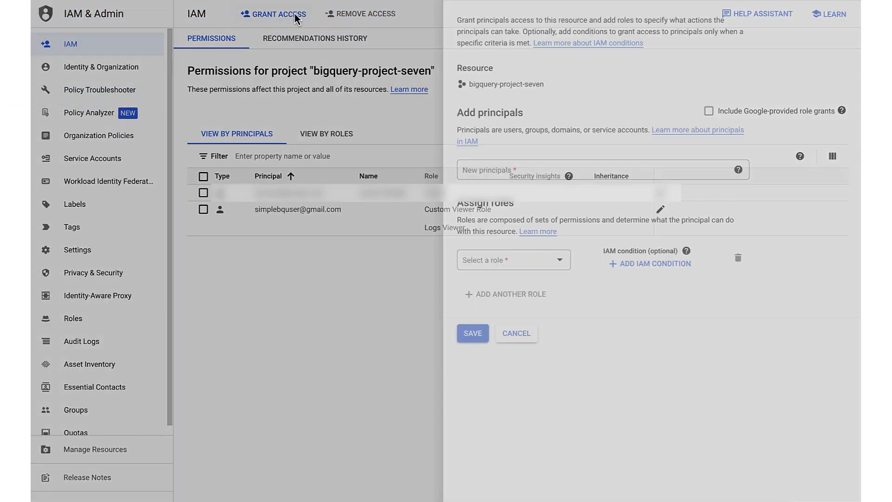
Grant the user the BigQuery Job User role on bigquery-project-seven and save
left_click(514, 260)
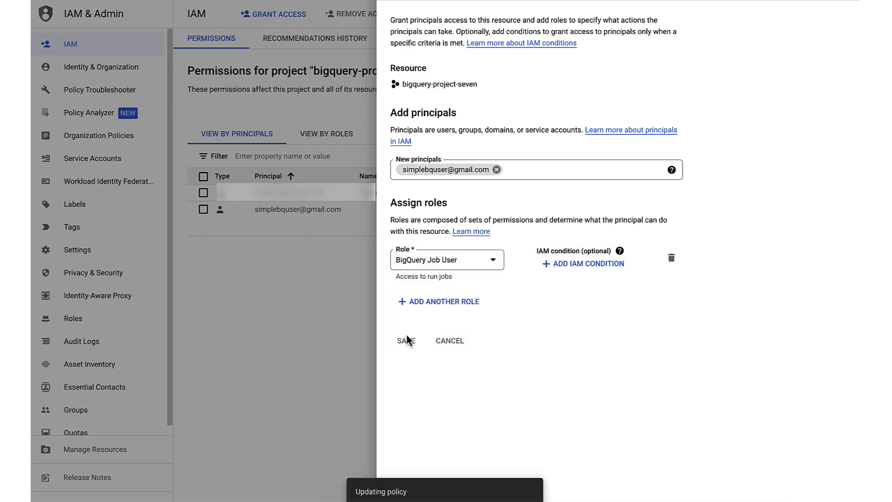
left_click(405, 340)
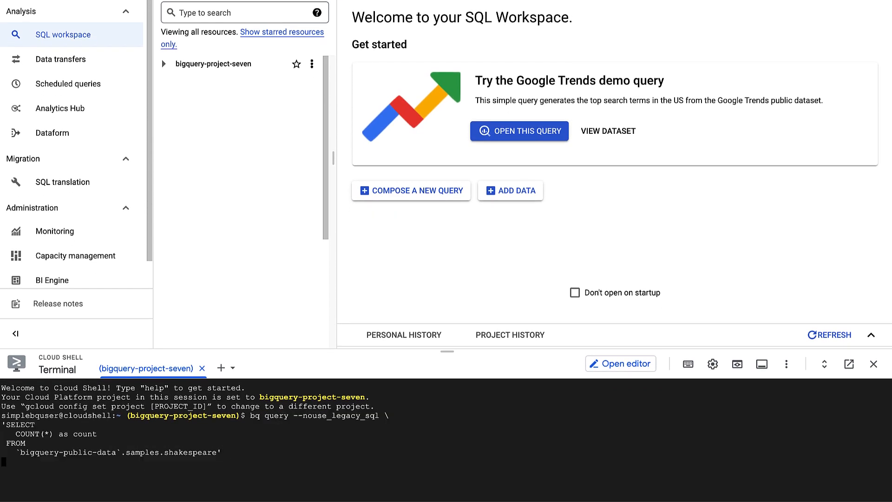
Run the shakespeare row-count query, then the color_data id/first_name/color query in Cloud Shell
key("Enter")
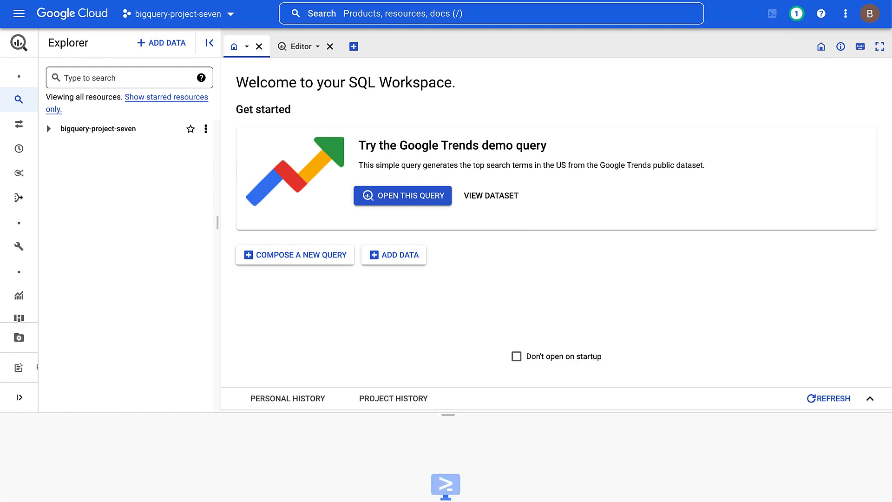
left_click(445, 486)
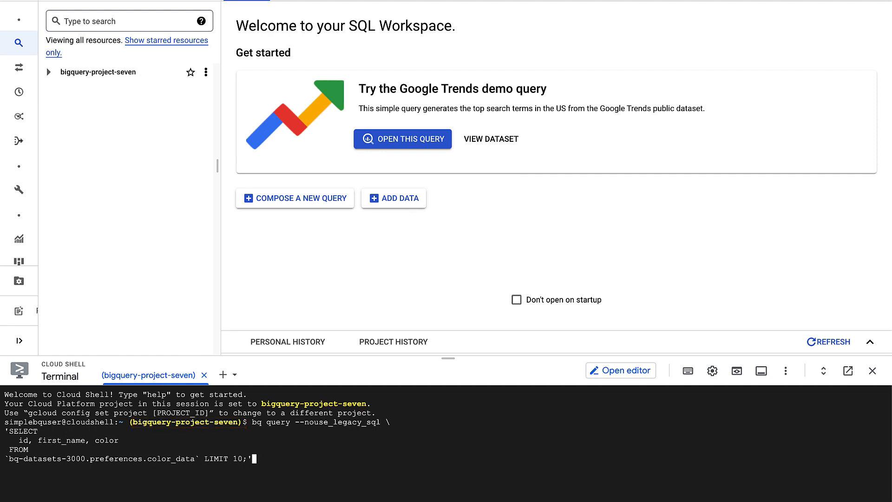
key("Enter")
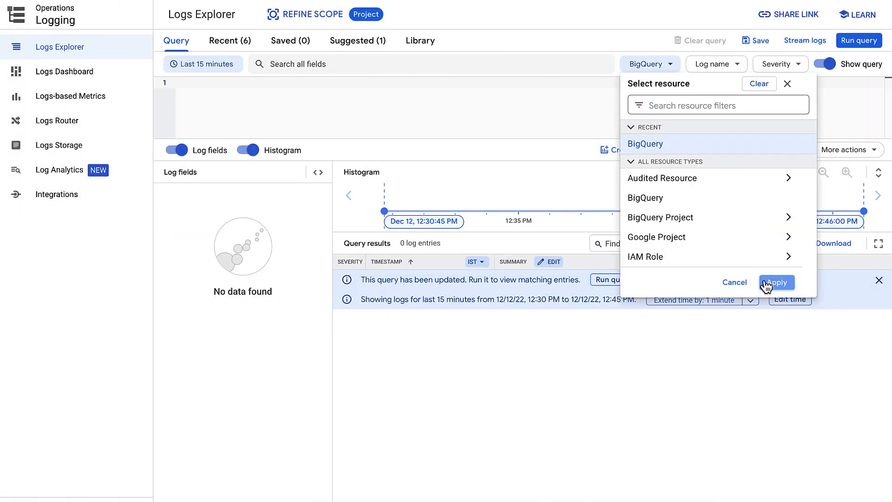
Run the BigQuery jobcompleted error query and expand the access-denied entry with all nested fields
left_click(775, 282)
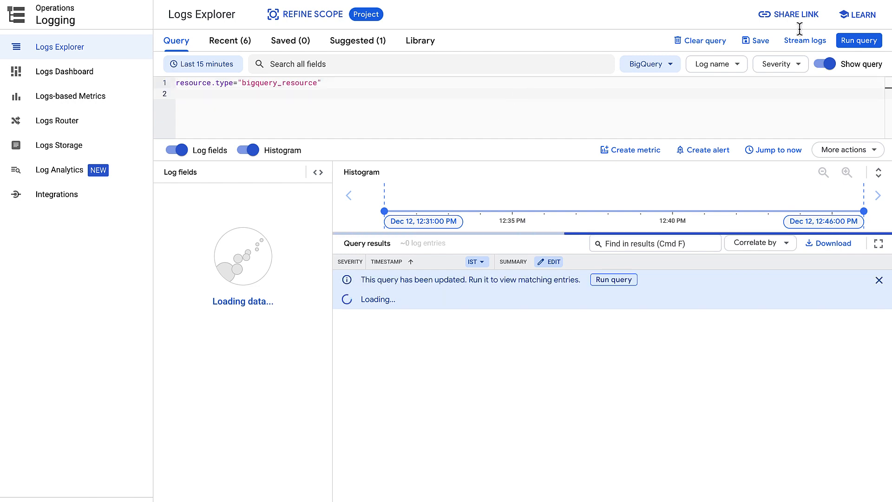
left_click(875, 39)
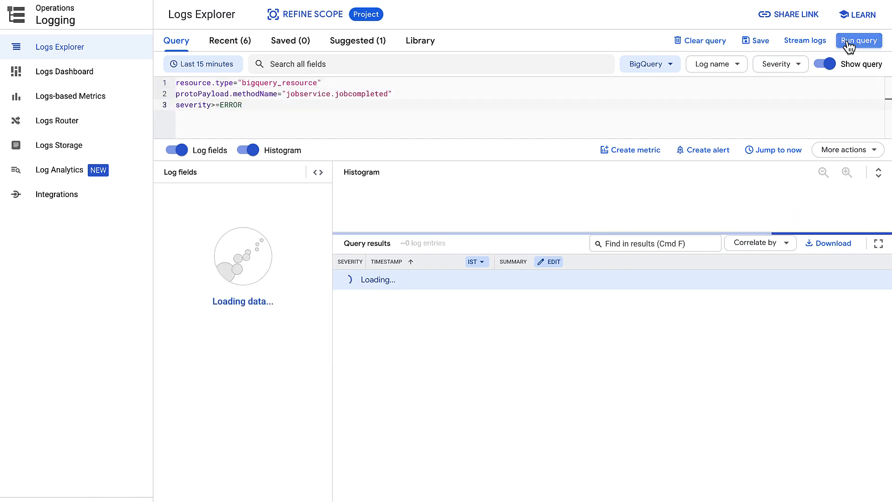
left_click(867, 39)
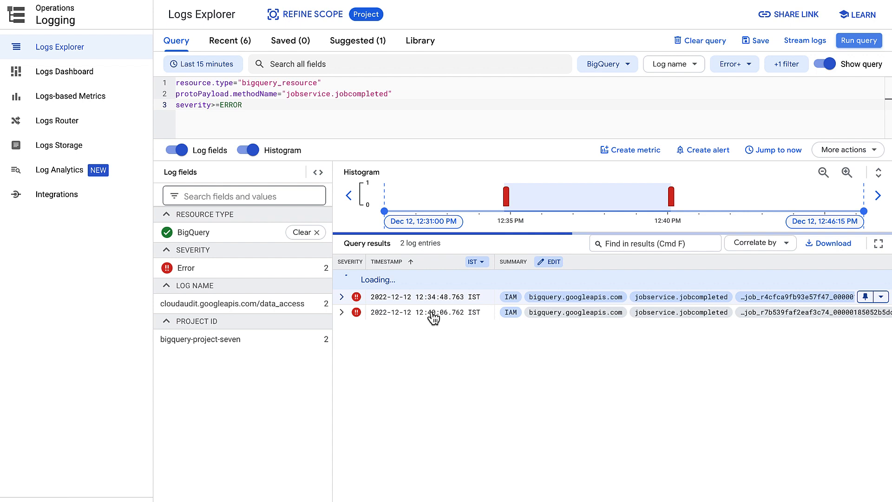
left_click(432, 312)
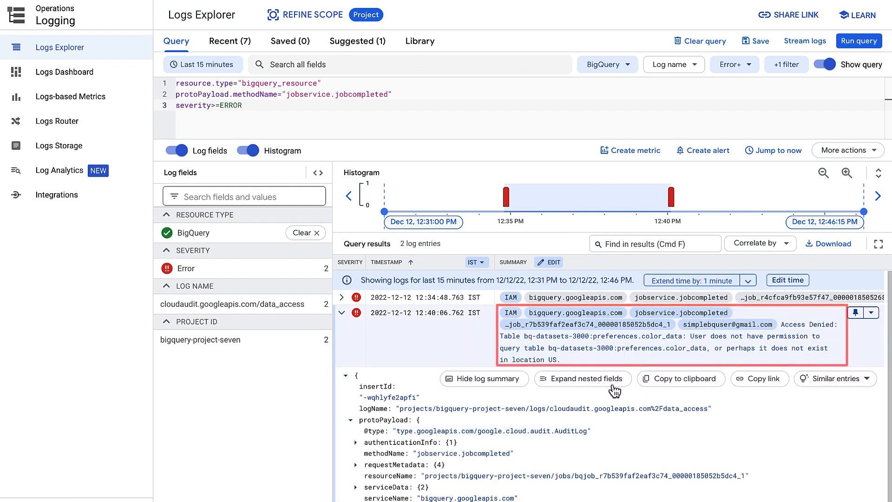
left_click(582, 379)
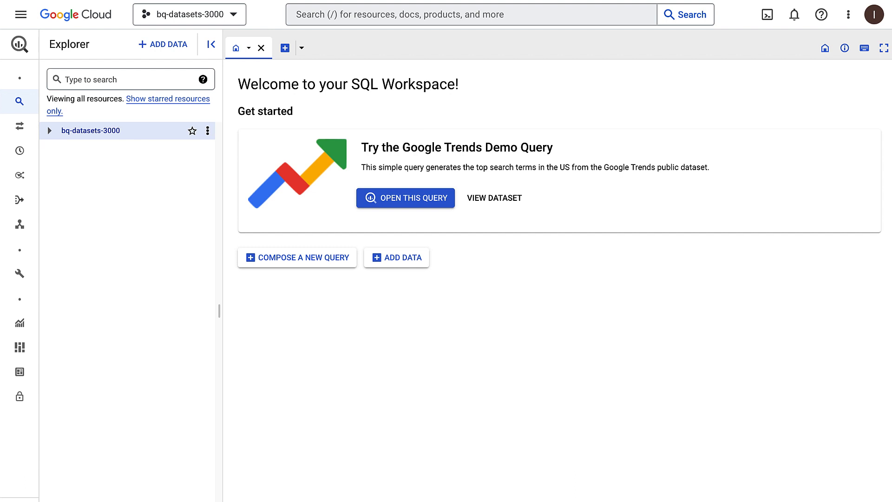
mouse_move(95, 157)
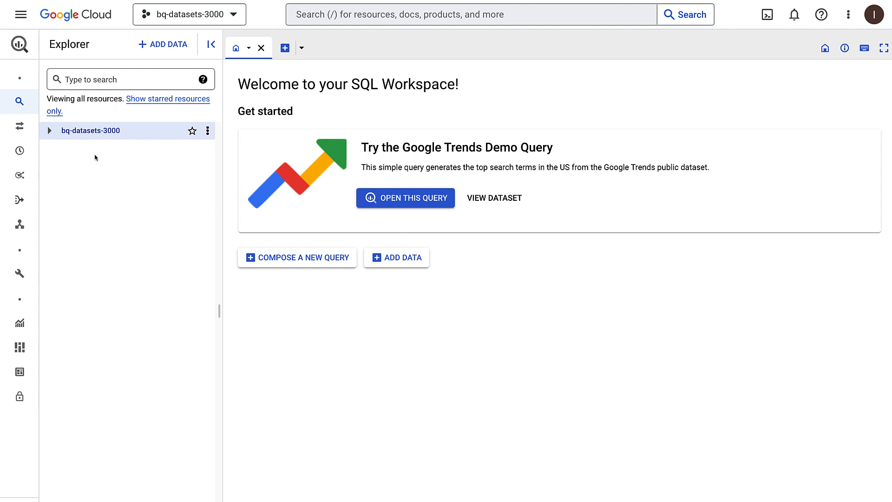
View the color_data table's sharing permissions in bq-datasets-3000 and start adding a principal
left_click(49, 130)
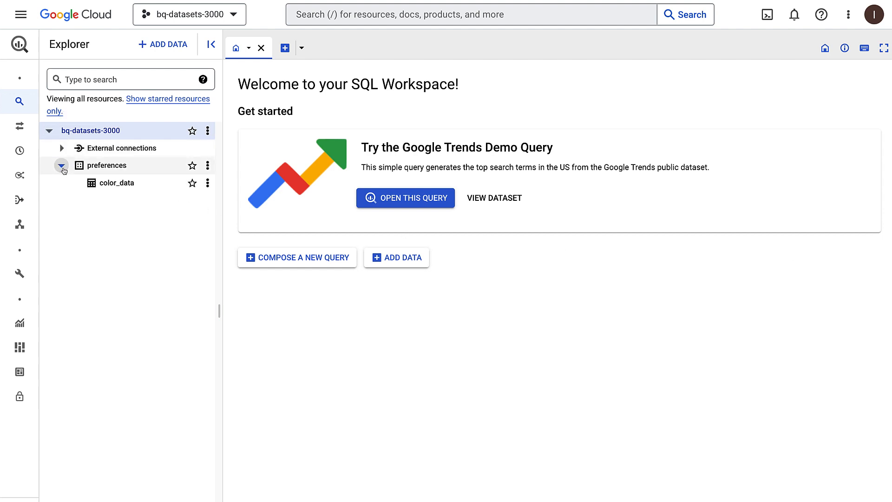
left_click(116, 182)
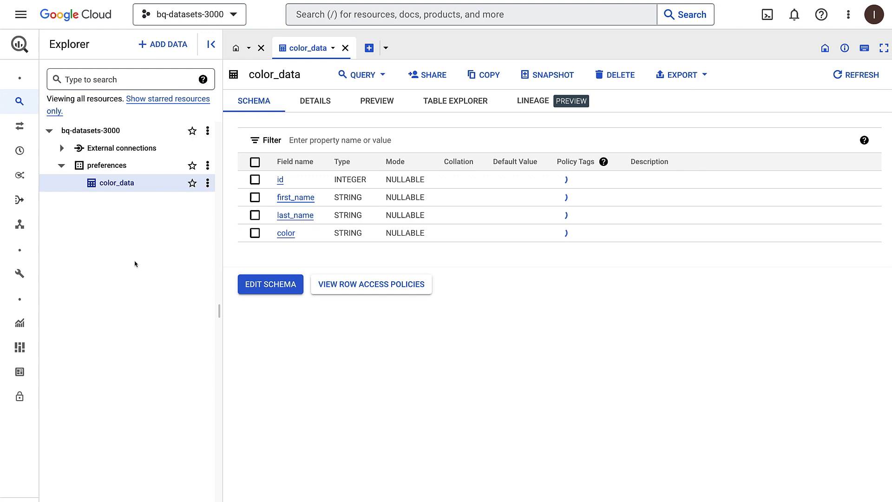
left_click(427, 74)
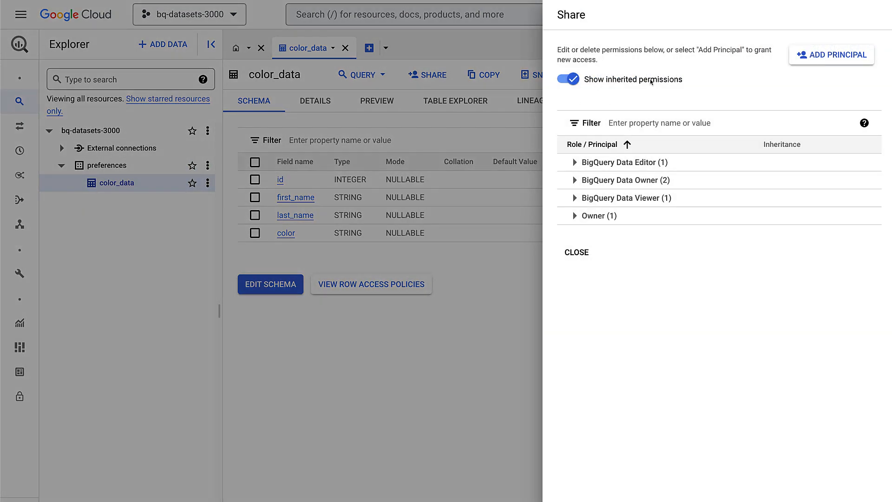
left_click(832, 54)
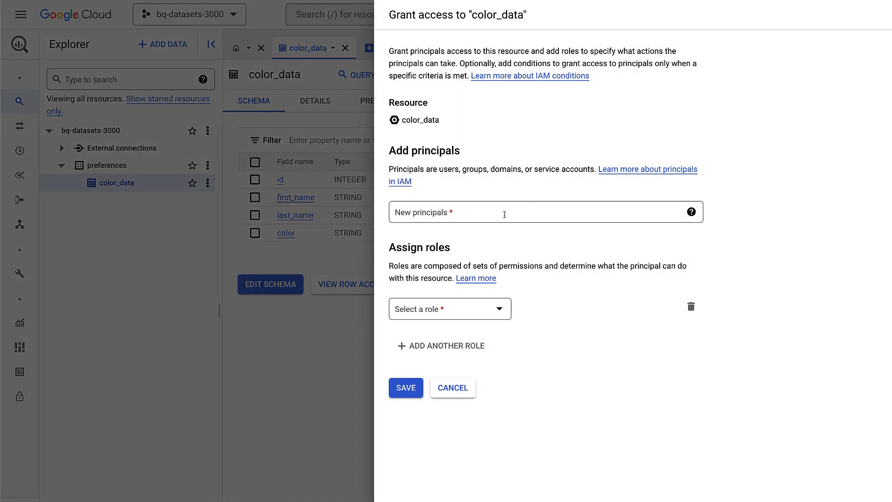
Assign the user the BigQuery Data Viewer role, save, and list the role's members
left_click(450, 309)
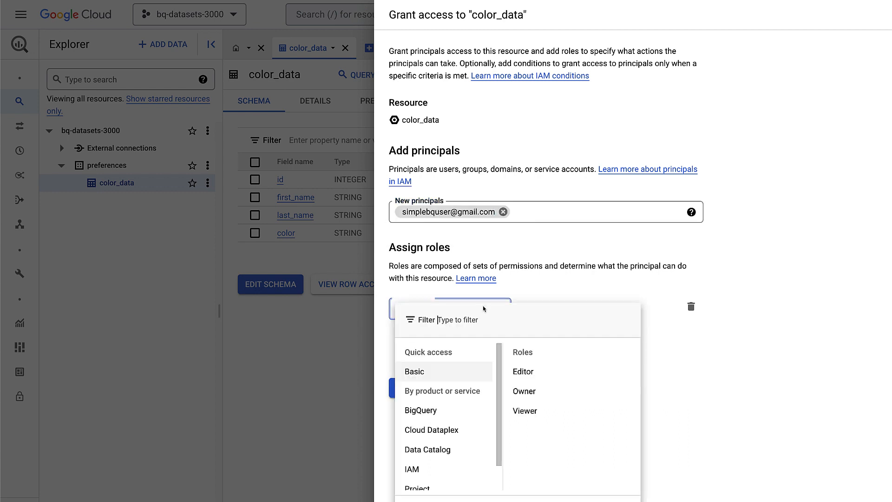
type("bigquery data")
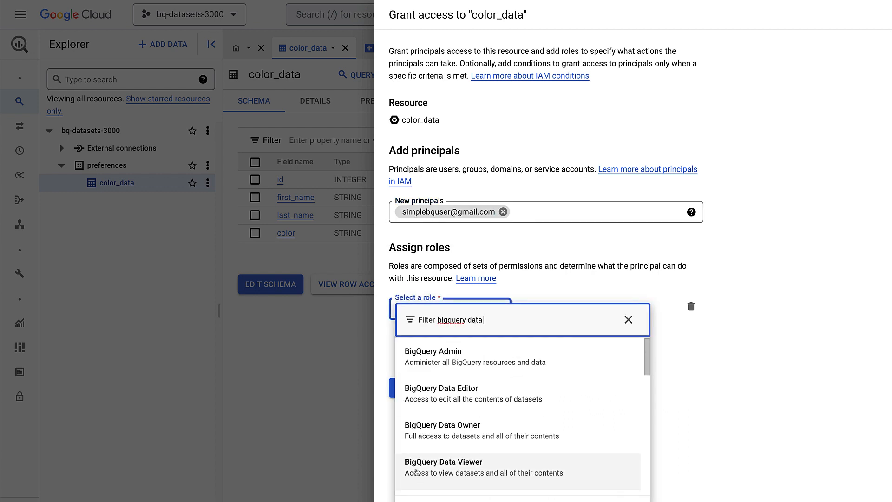
left_click(444, 466)
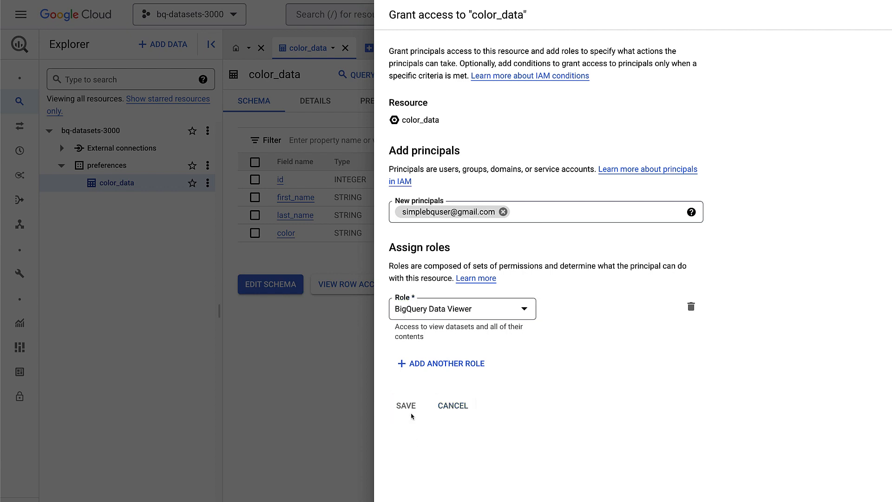
left_click(405, 405)
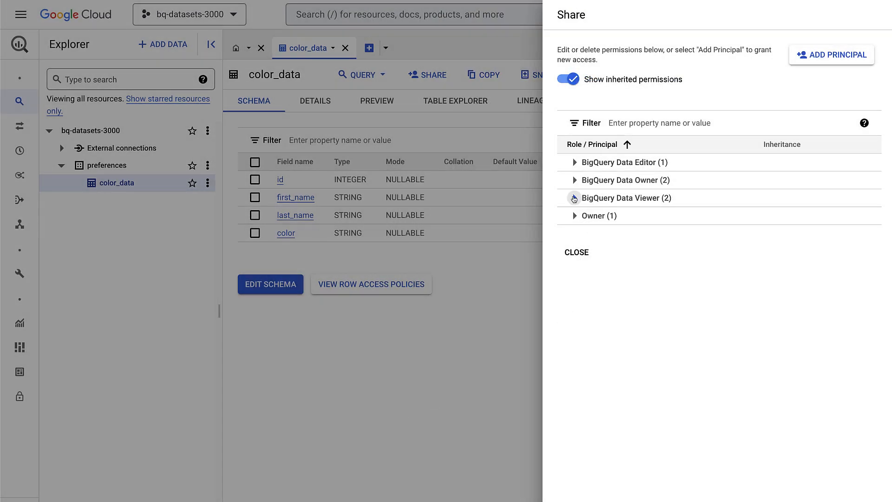
left_click(575, 198)
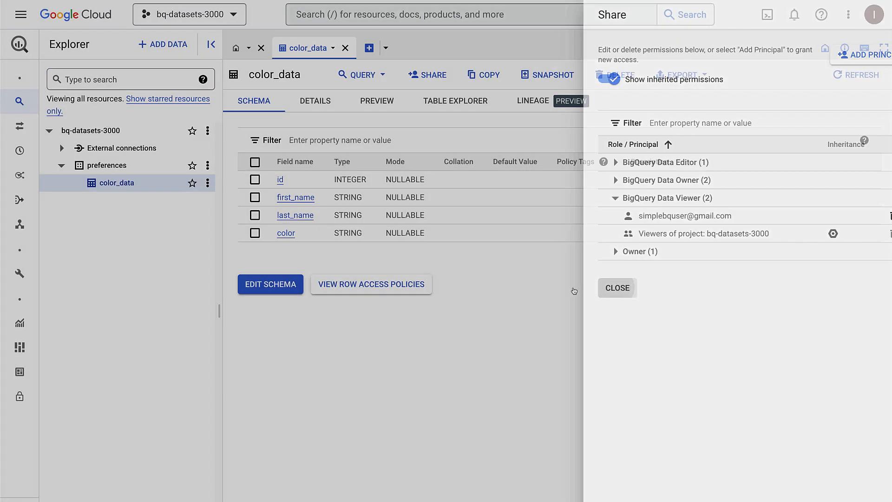
Close the sharing panel and rerun the bq query to get color_data rows back
left_click(617, 288)
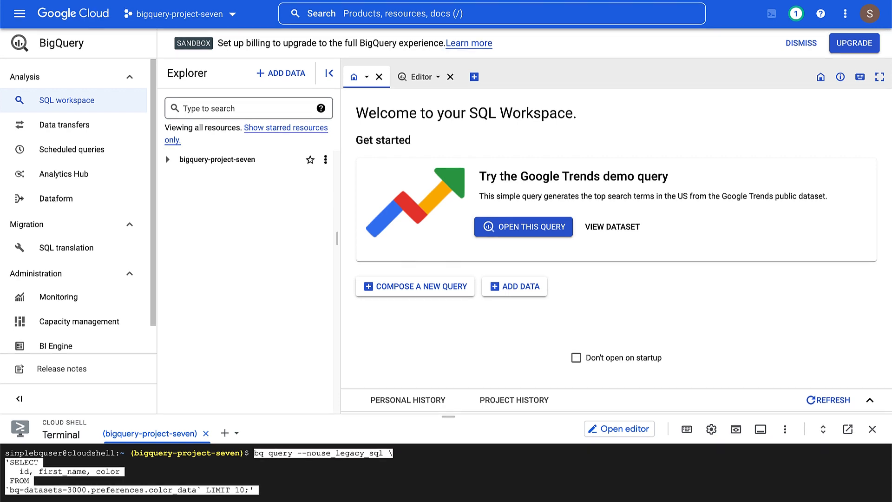
key("Enter")
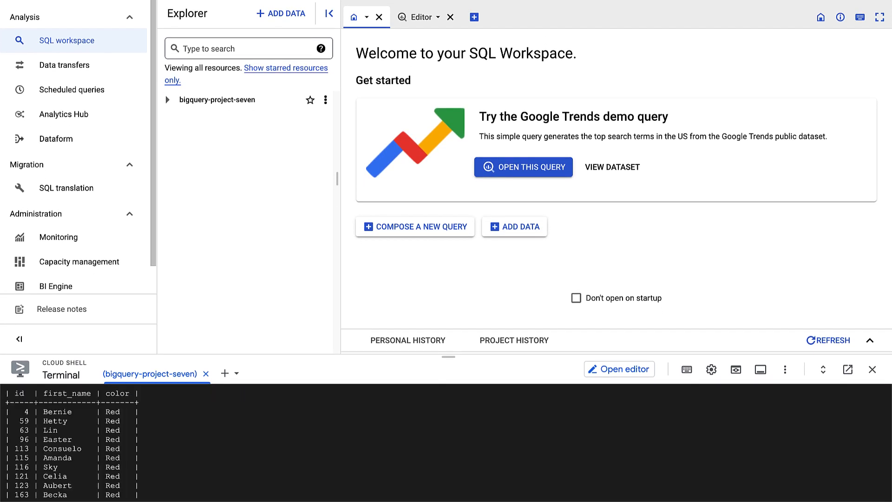